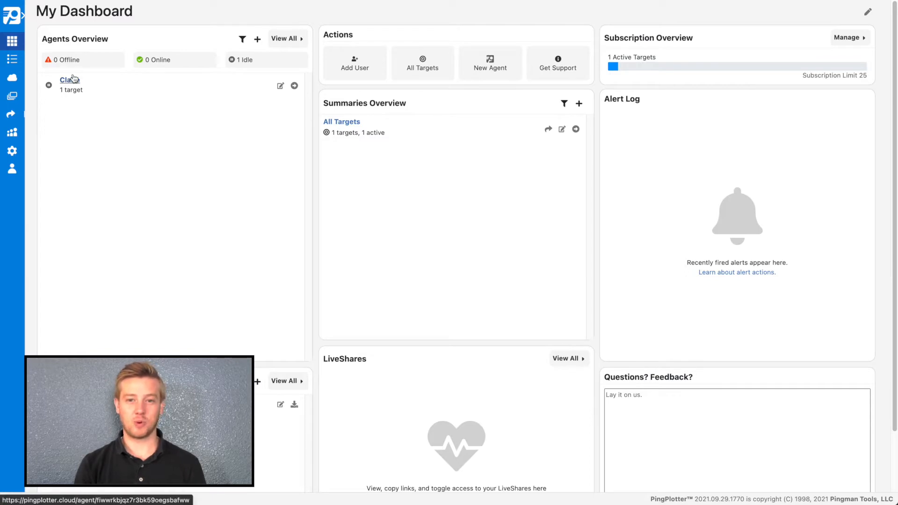
- Select agent Claire and open the 8.8.8.8 Google DNS target's trace
click(68, 80)
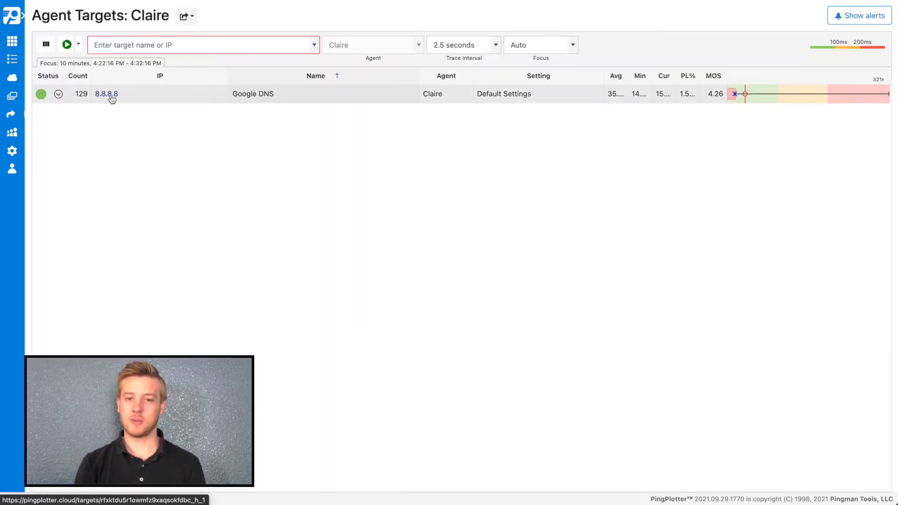
click(106, 94)
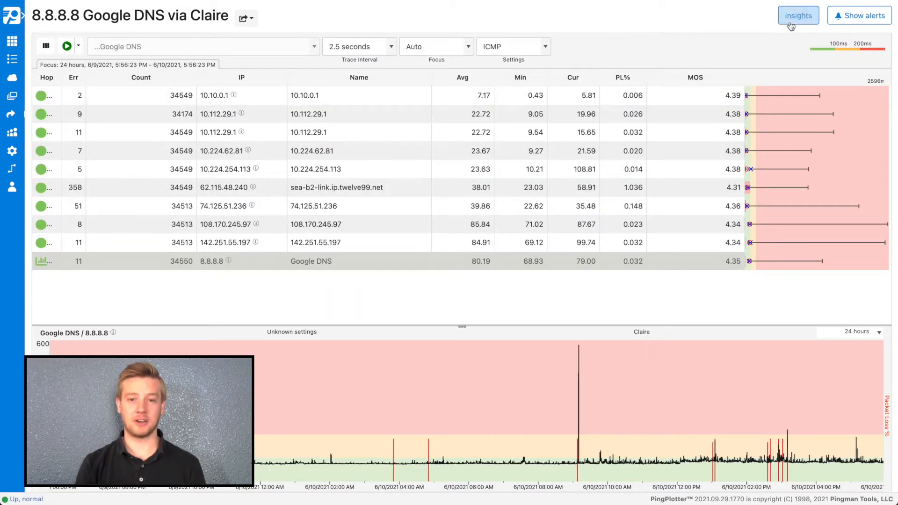
- Open Insights and set the analysis time range to 24 Hours
click(798, 16)
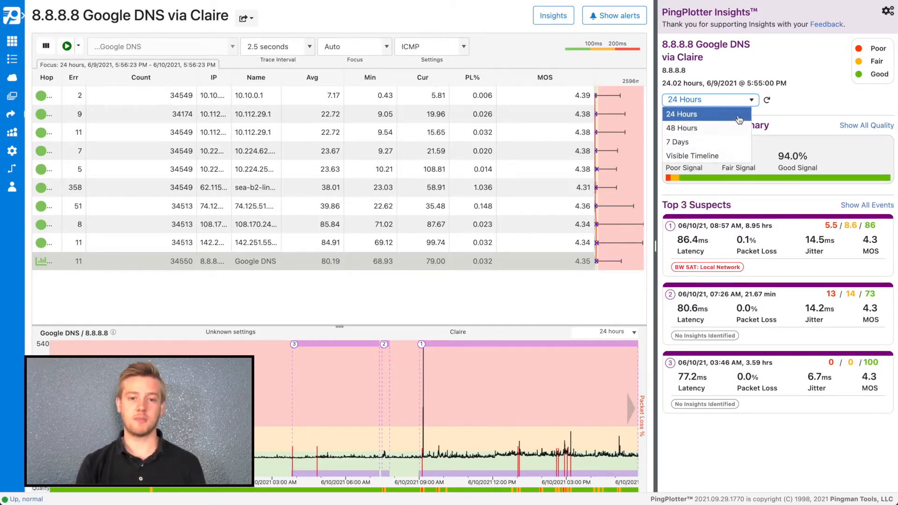
click(681, 113)
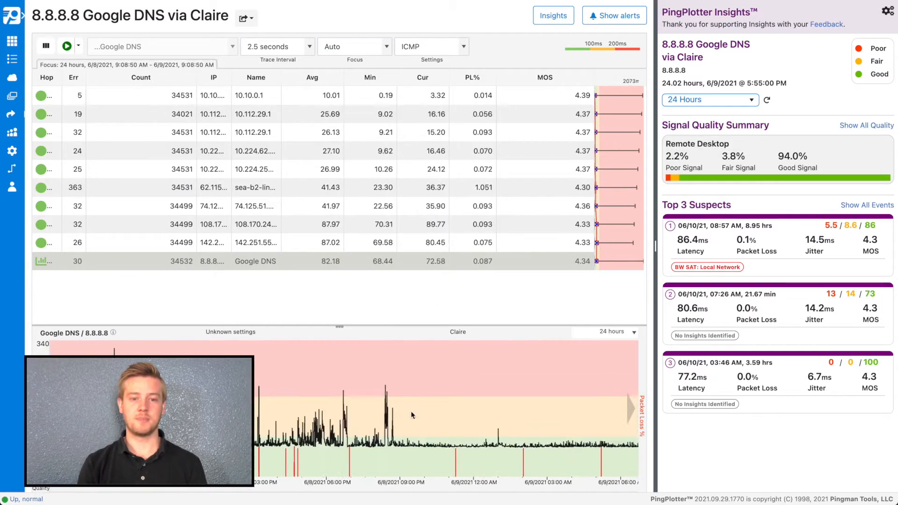
click(709, 100)
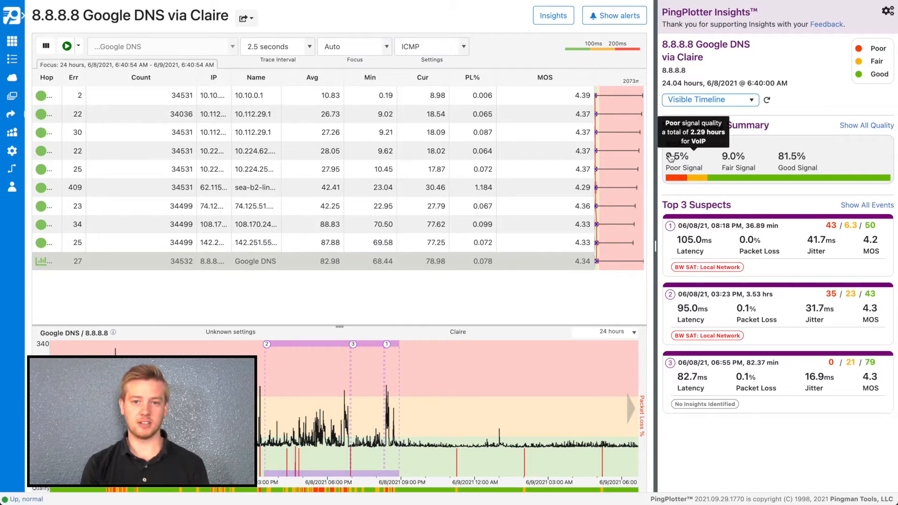
mouse_move(719, 172)
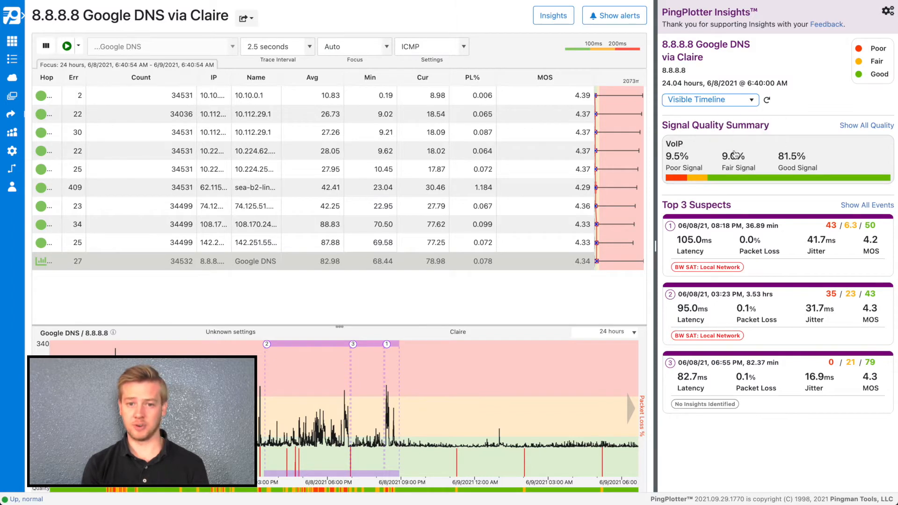
mouse_move(785, 161)
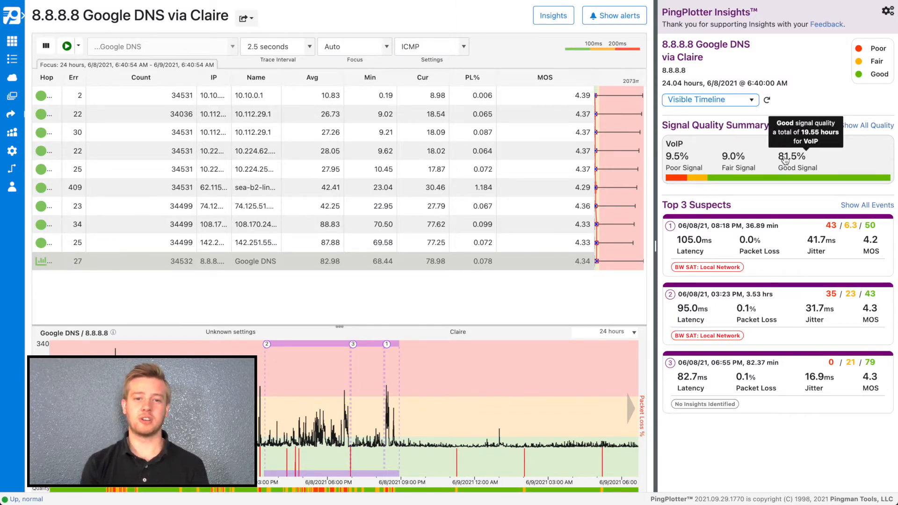
mouse_move(847, 134)
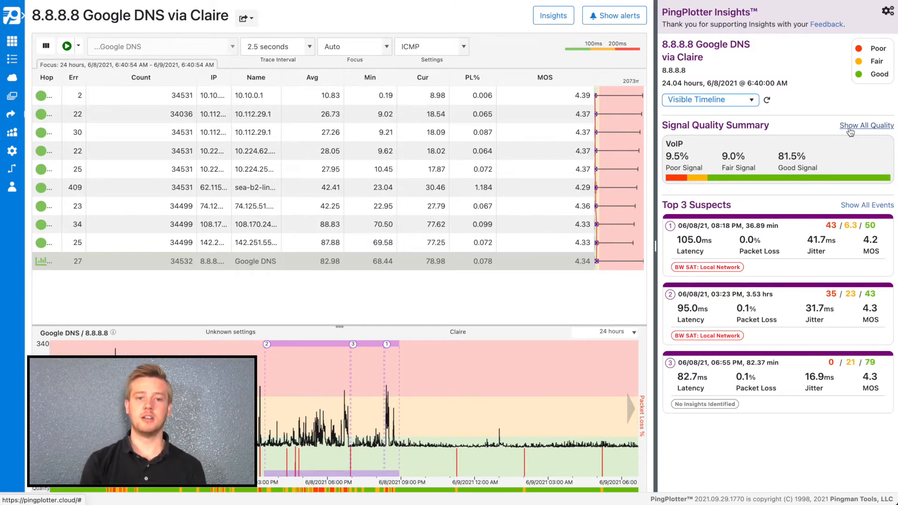
- Show All Quality to display Remote Desktop, Video Call, VoIP and Web/Email summaries
click(866, 126)
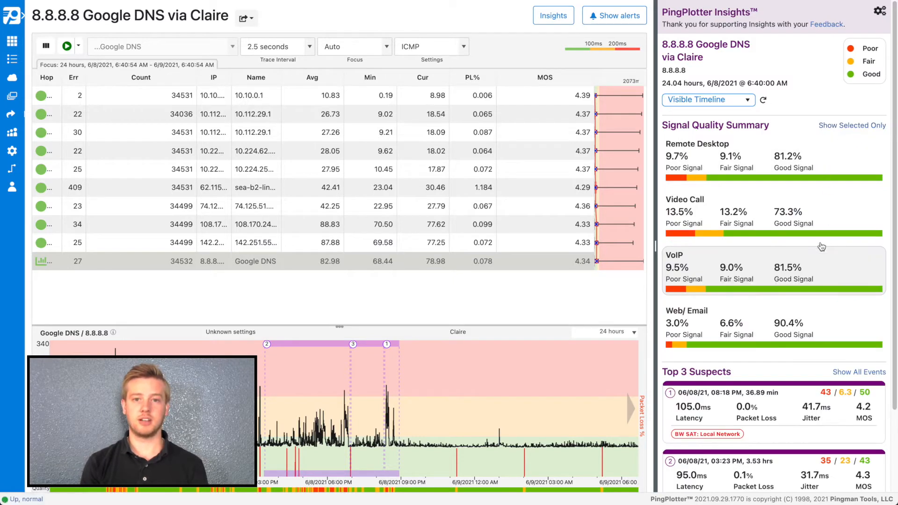
mouse_move(823, 335)
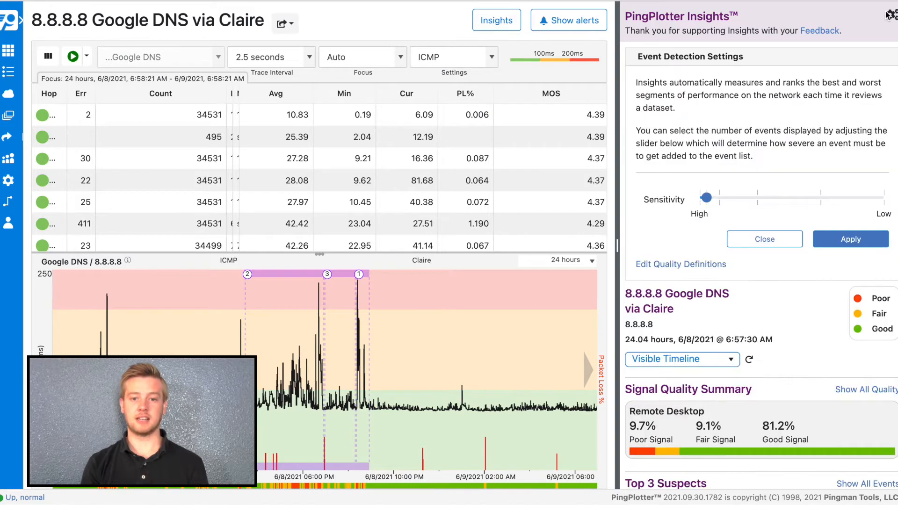
mouse_move(705, 217)
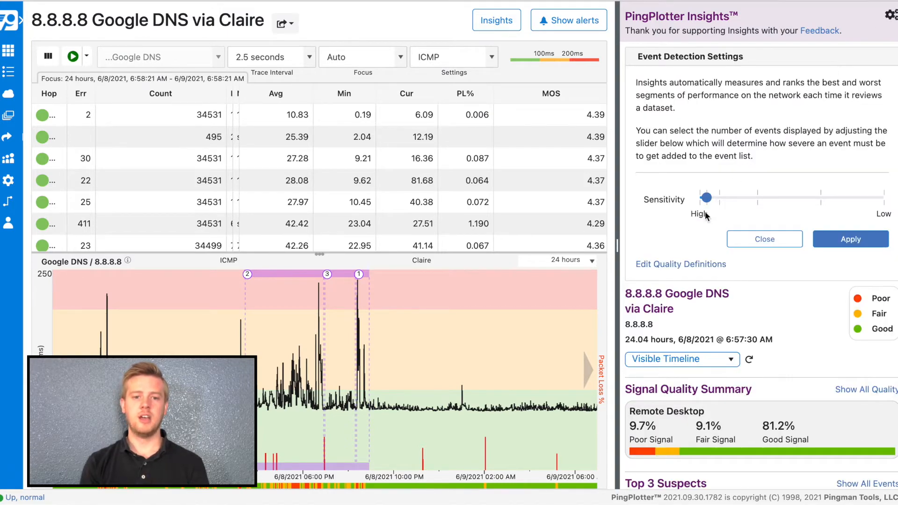
- Open the Remote Desktop quality definition, then cancel without changes
click(681, 264)
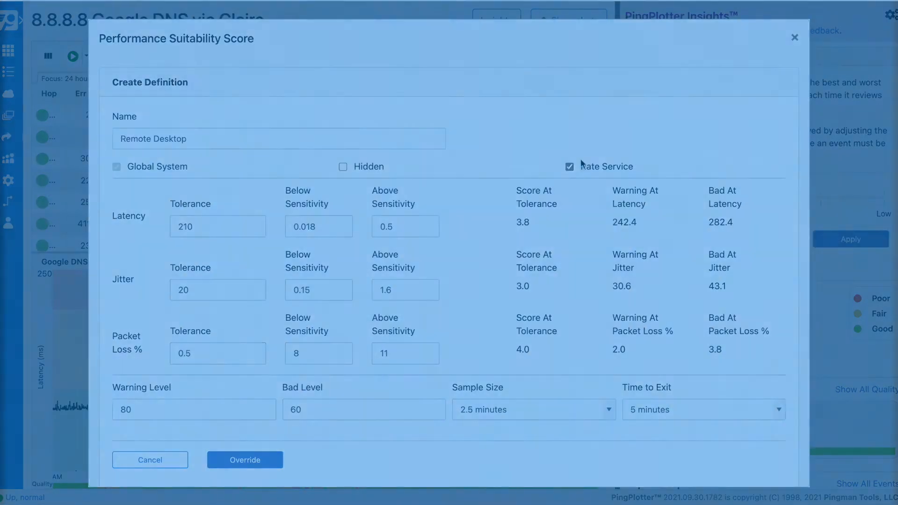
click(244, 460)
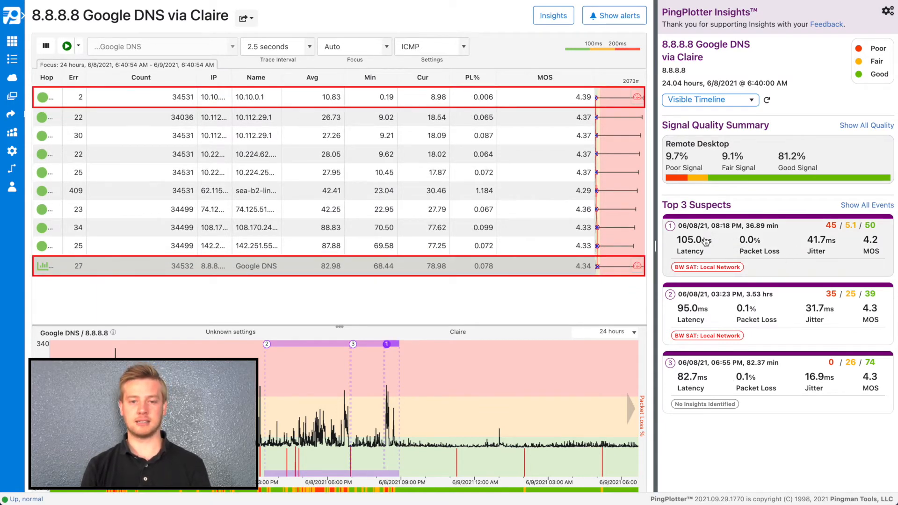
mouse_move(847, 225)
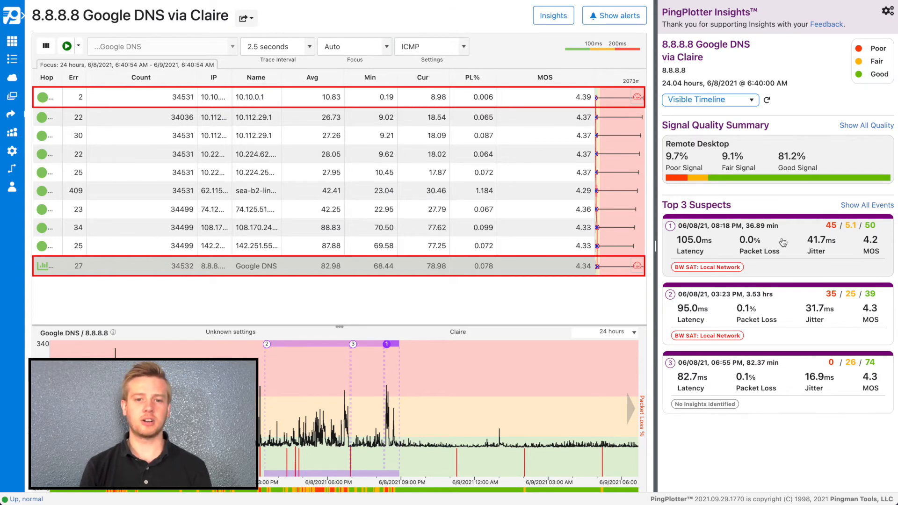
- Zoom into the 6/8 8:18 PM top suspect event to see bandwidth saturation cause
click(745, 240)
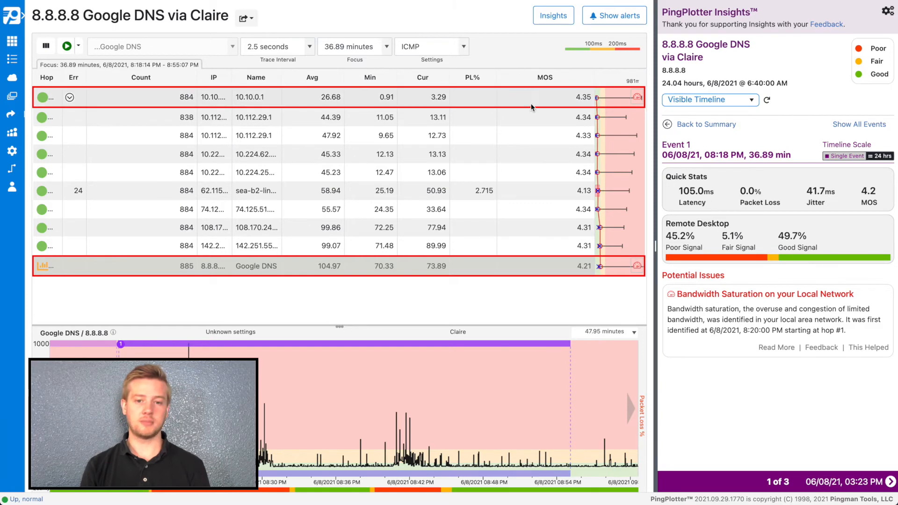
mouse_move(661, 378)
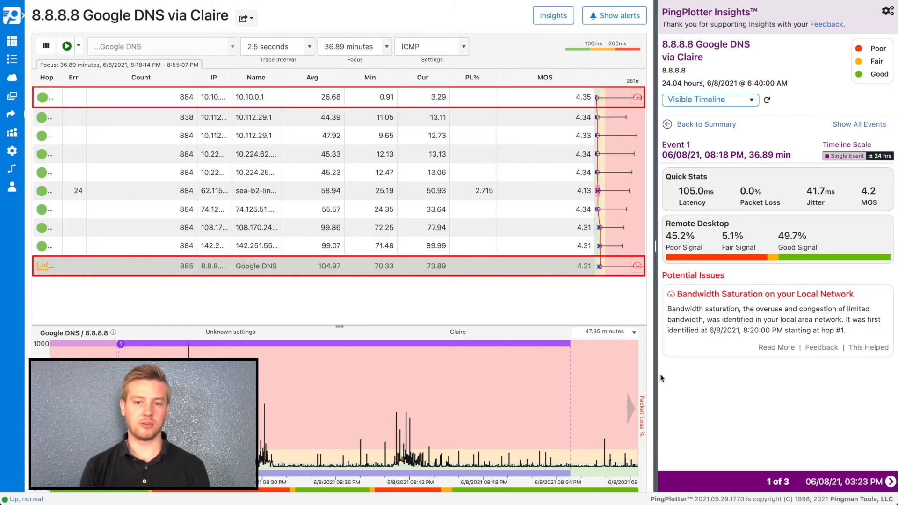